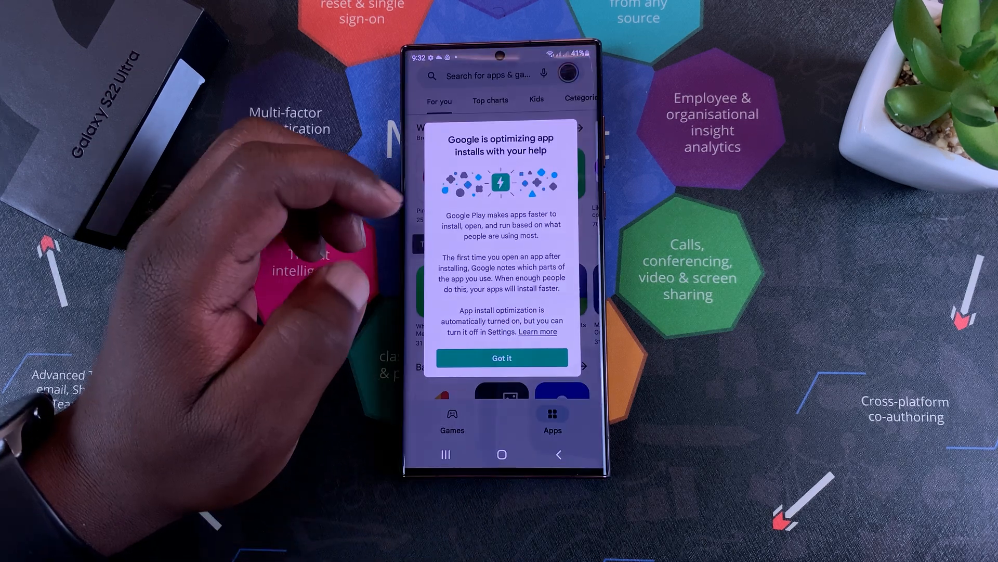
Dismiss the Play Store's app install optimization notice with 'Got it'.
left_click(501, 357)
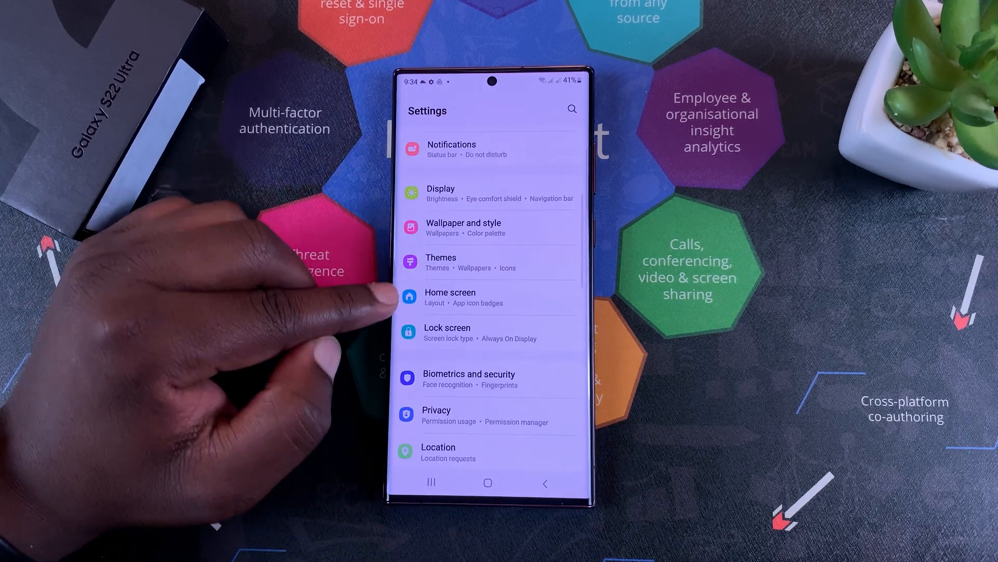
Turn on 'Rotate to landscape mode' under Settings > Home screen.
left_click(449, 297)
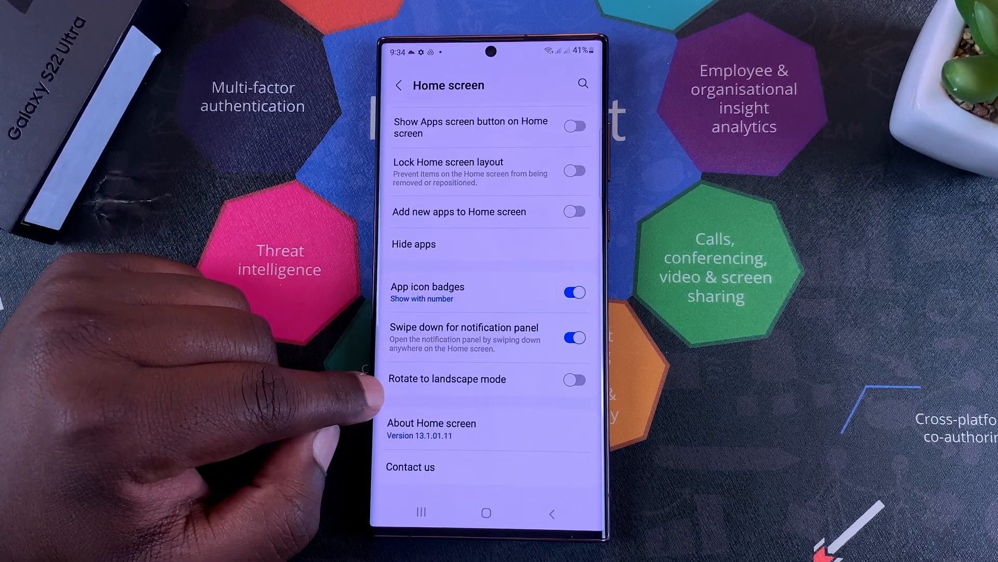
left_click(574, 380)
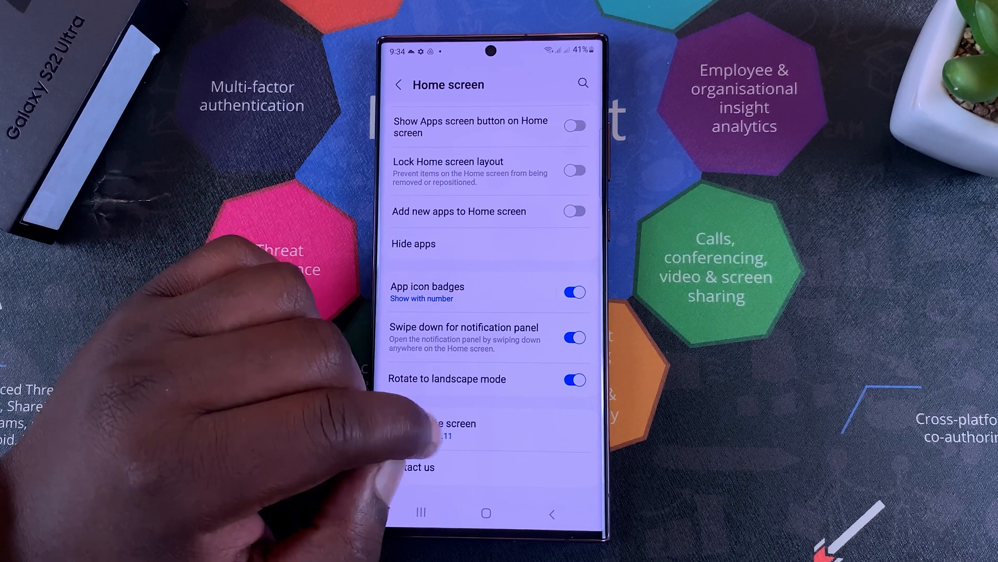